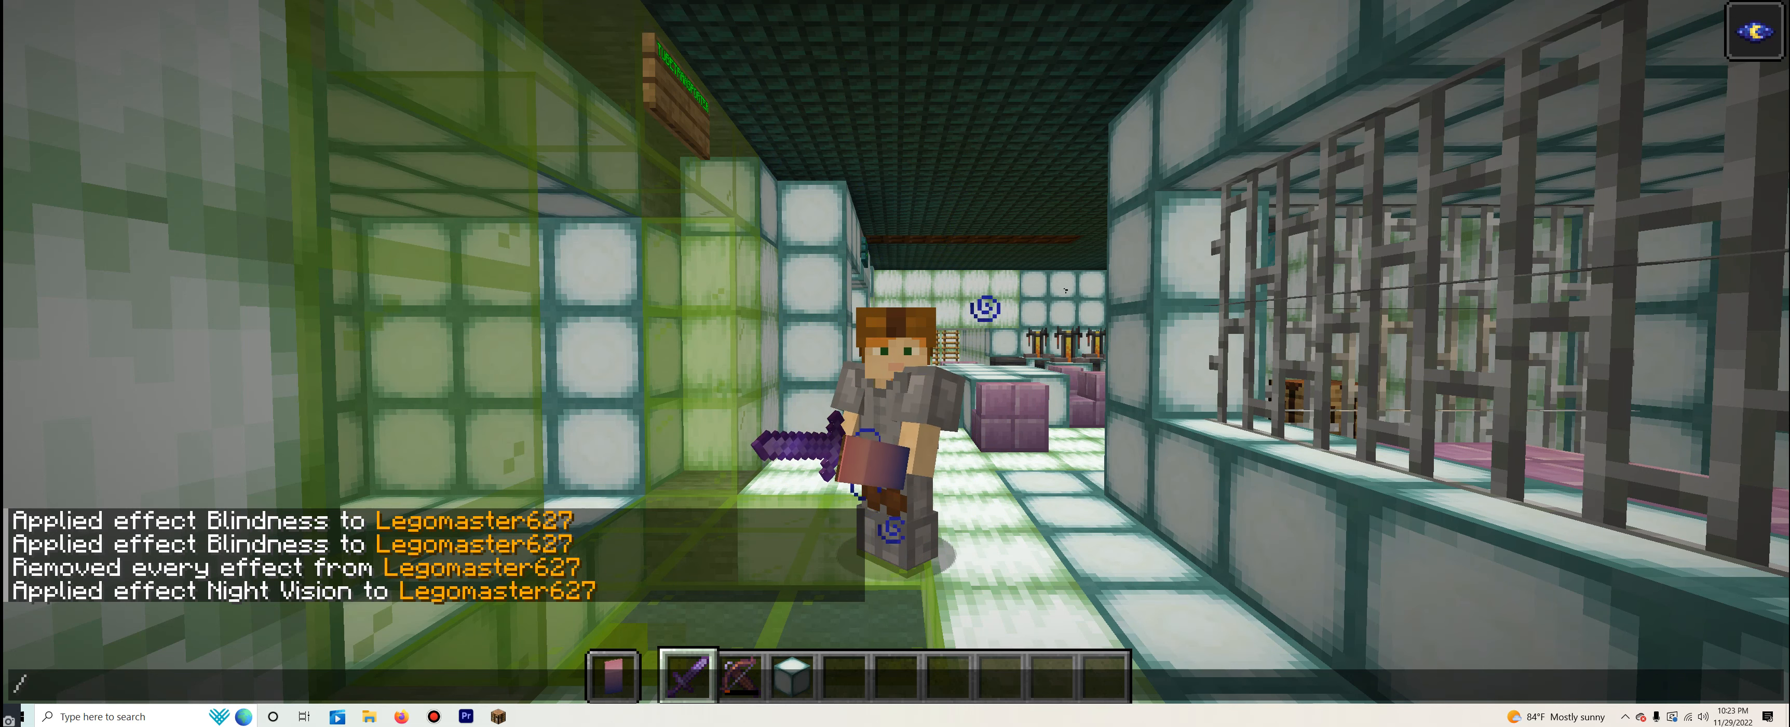
# Open the inventory to confirm the Night Vision effect is active
pyautogui.press('e')
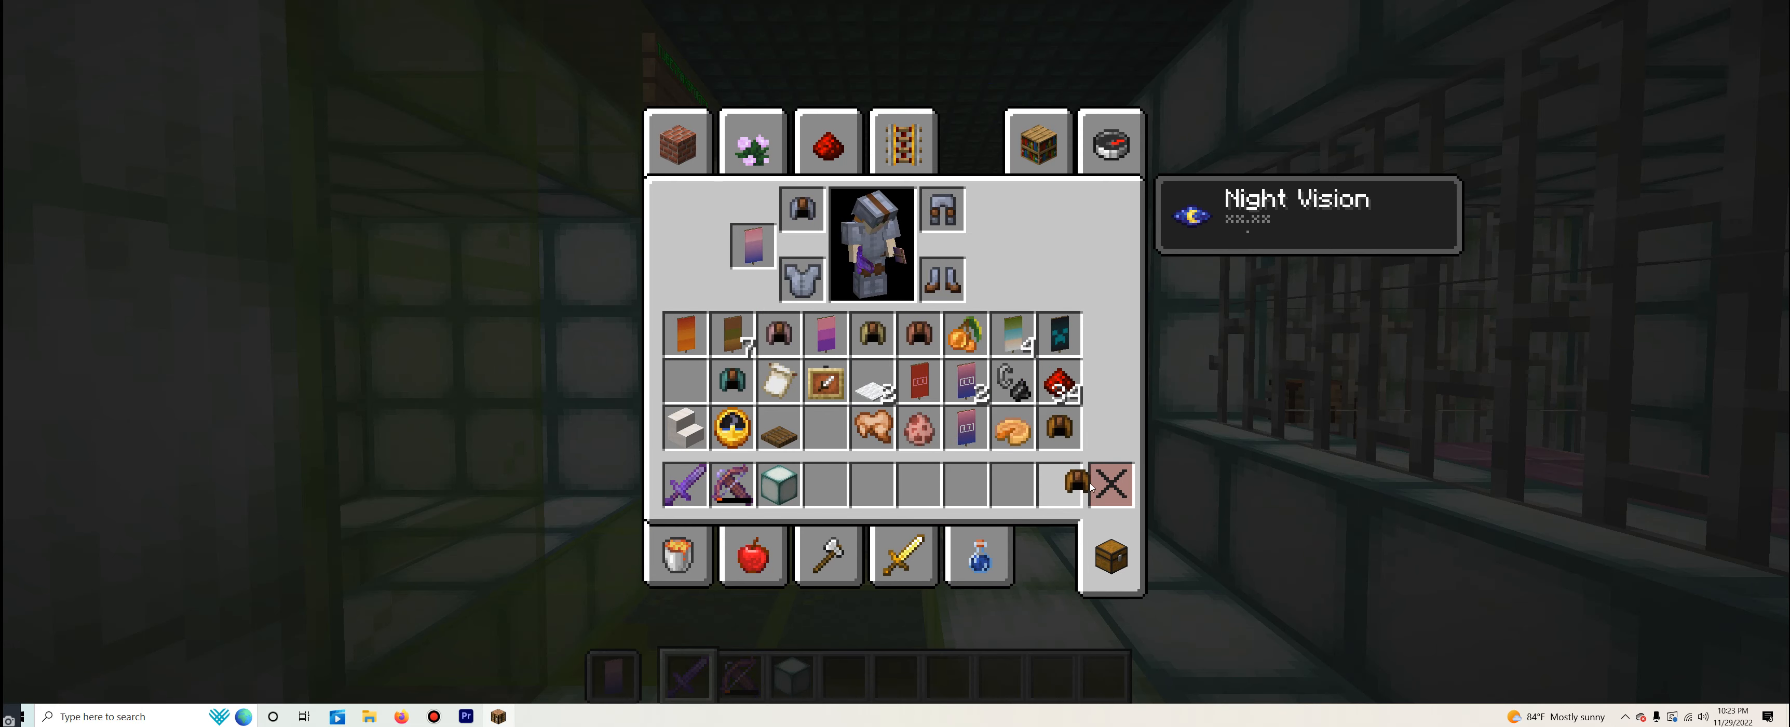
# Close the inventory and head to the Mission 6 Complete sign
pyautogui.press('Escape')
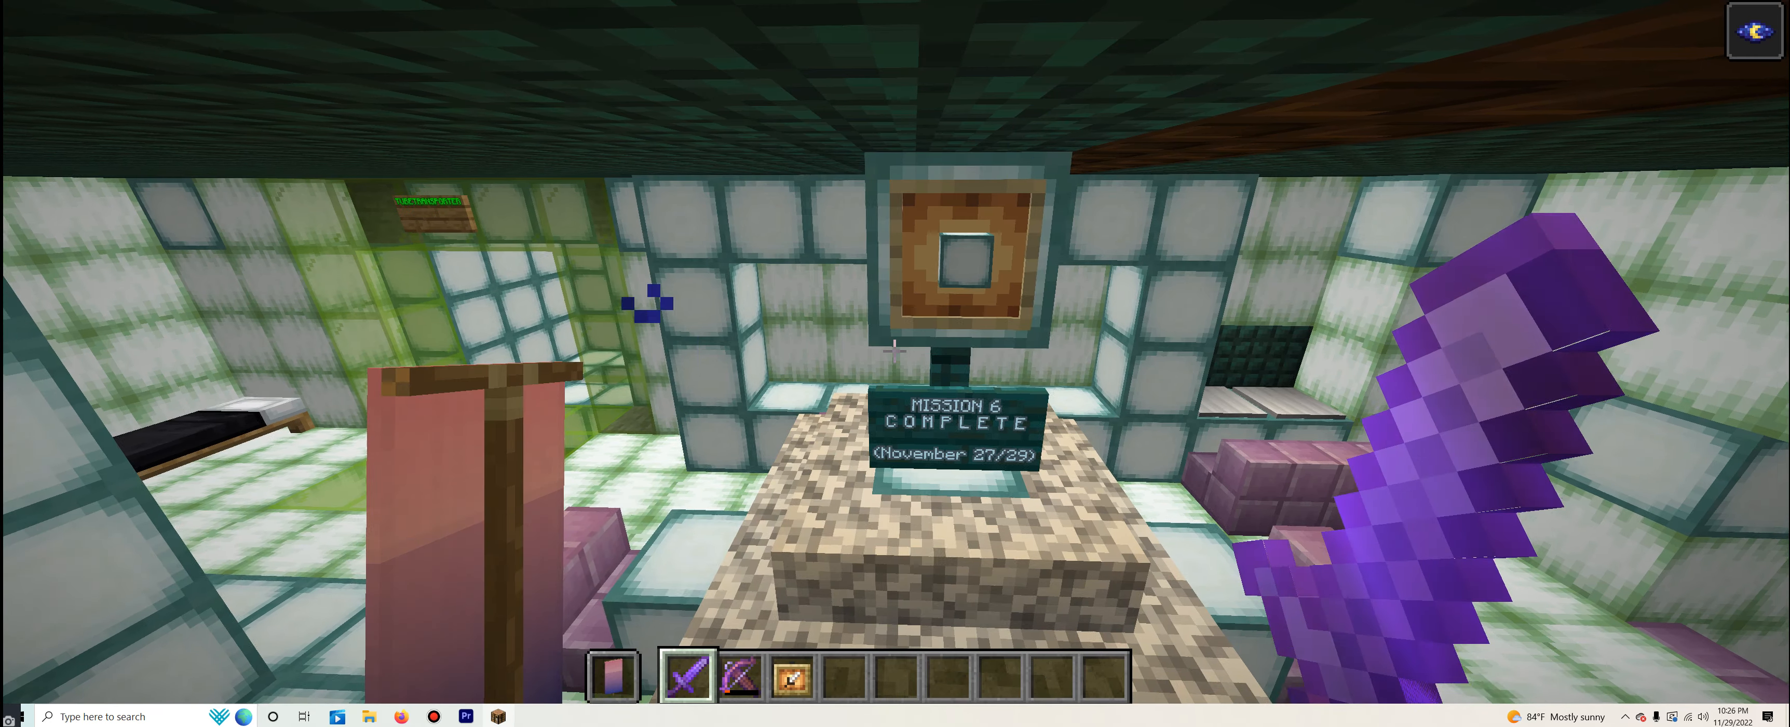
# Toggle the inventory while standing at the Mission 6 Complete display
pyautogui.press('e')
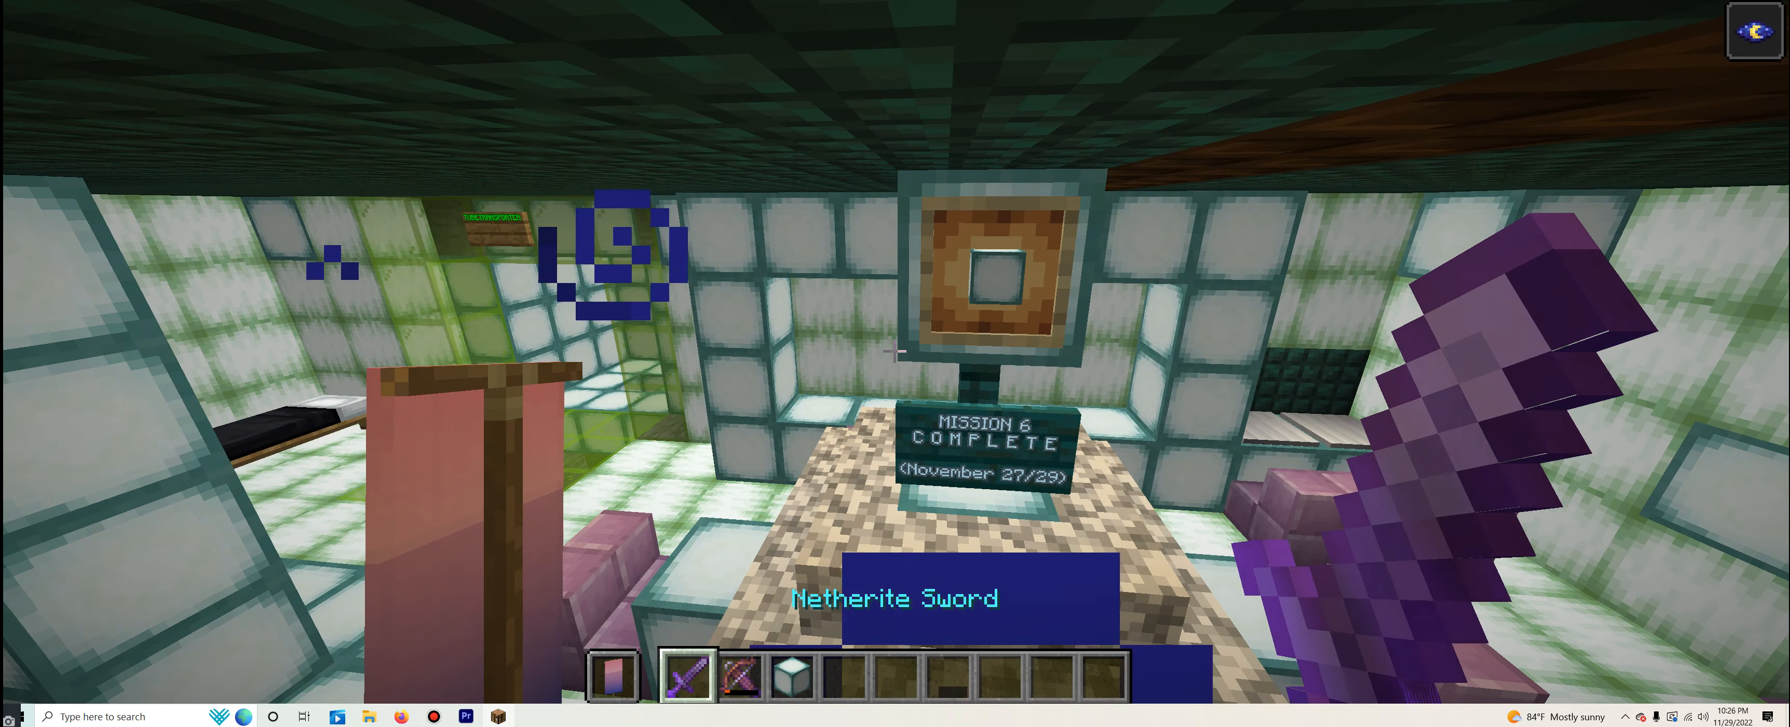
pyautogui.moveTo(896, 353)
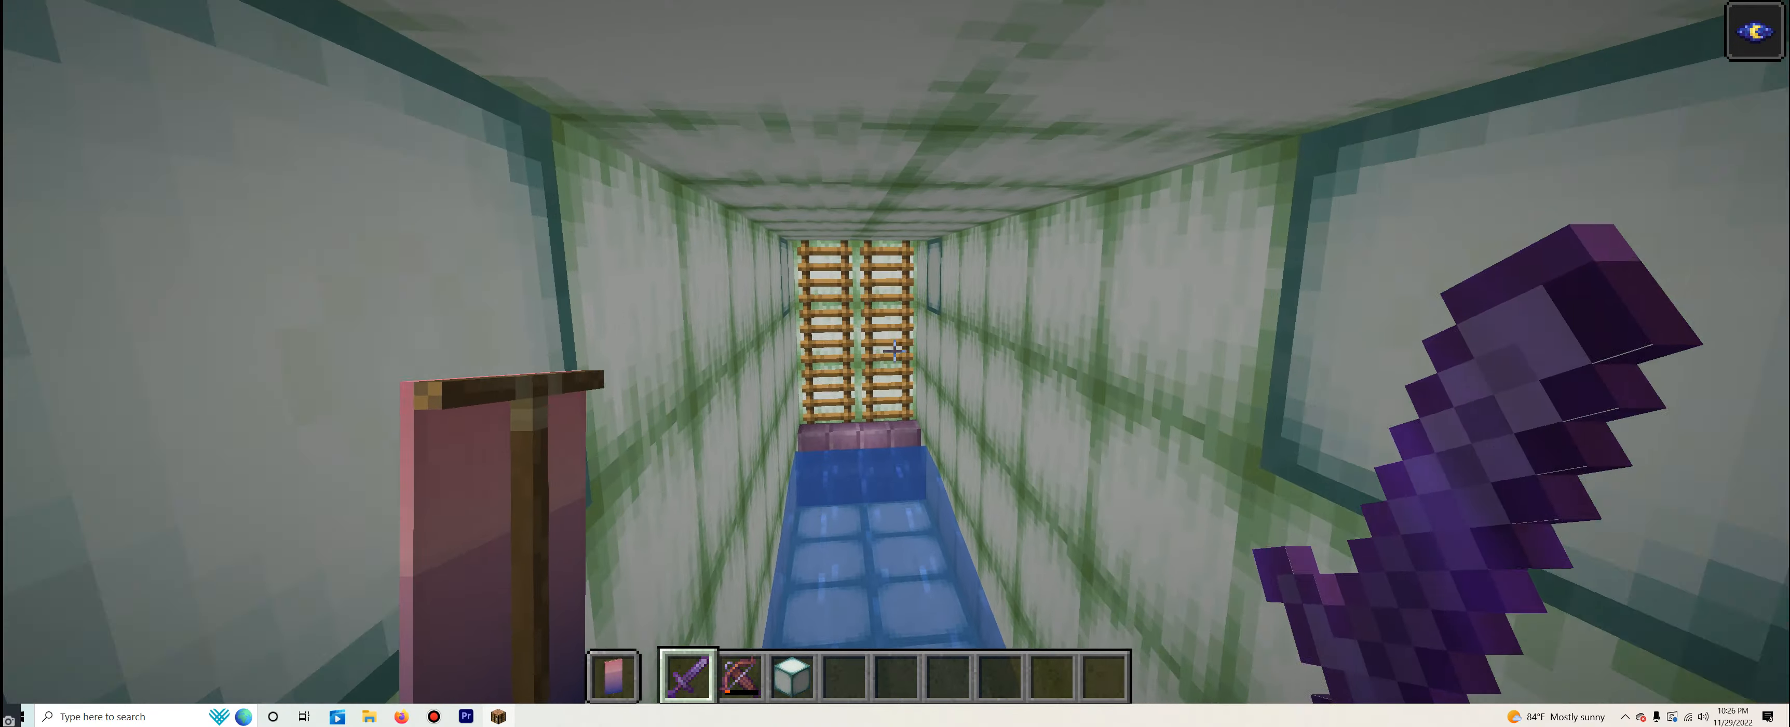
pyautogui.moveTo(895, 351)
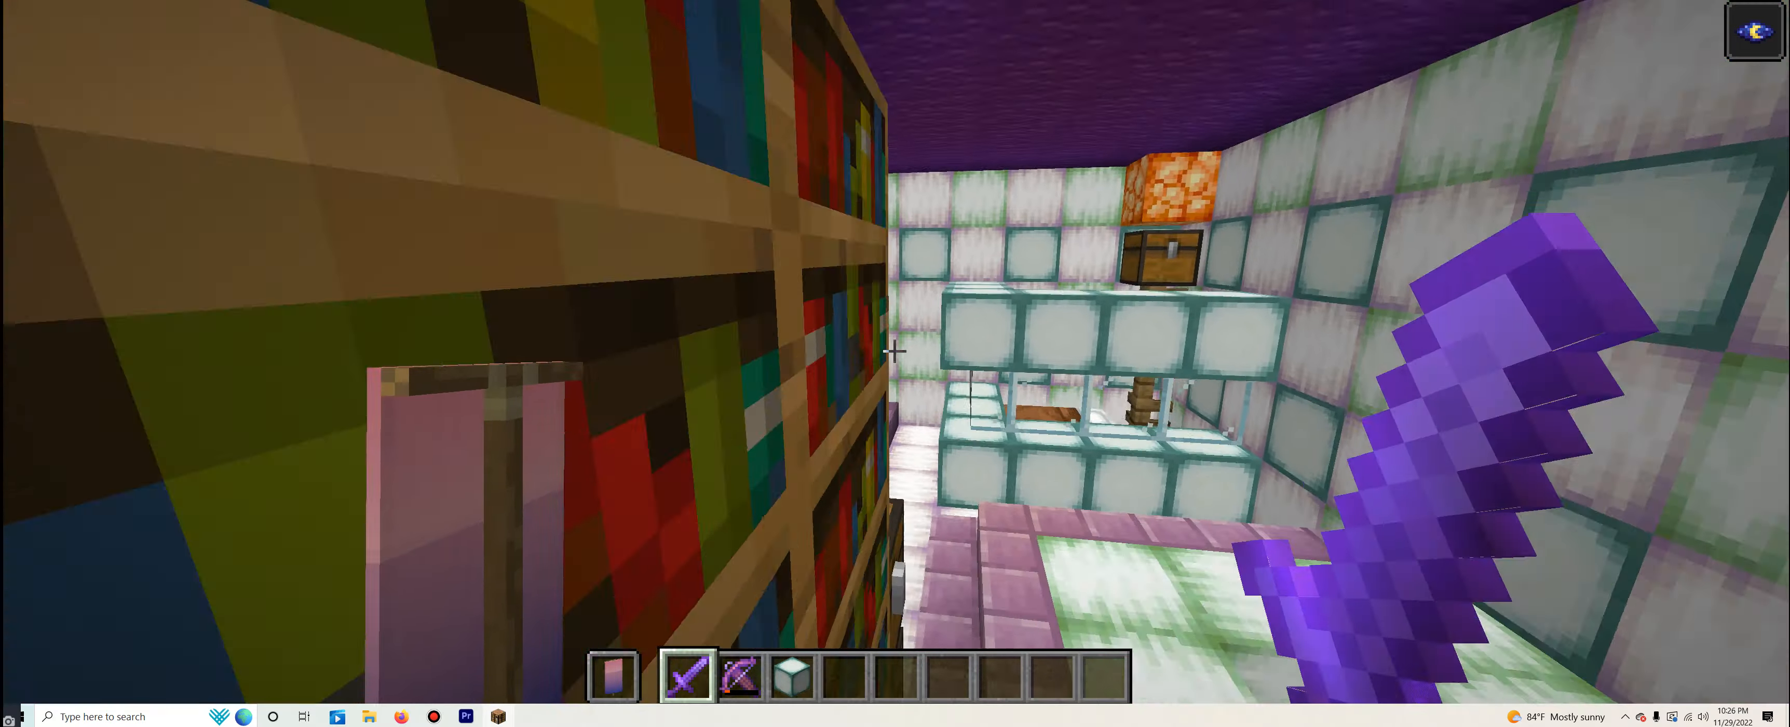
pyautogui.moveTo(895, 351)
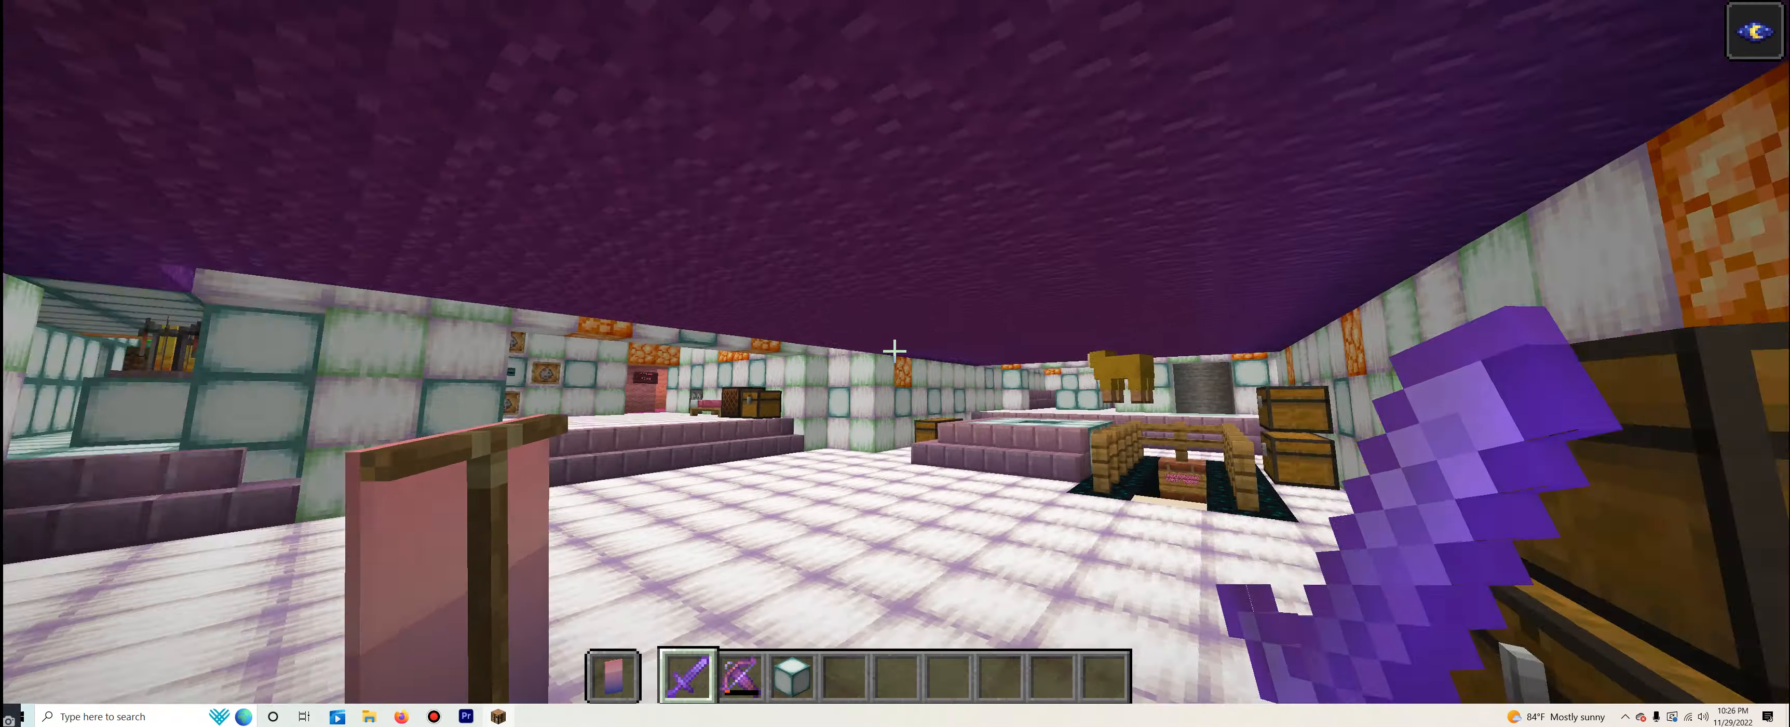